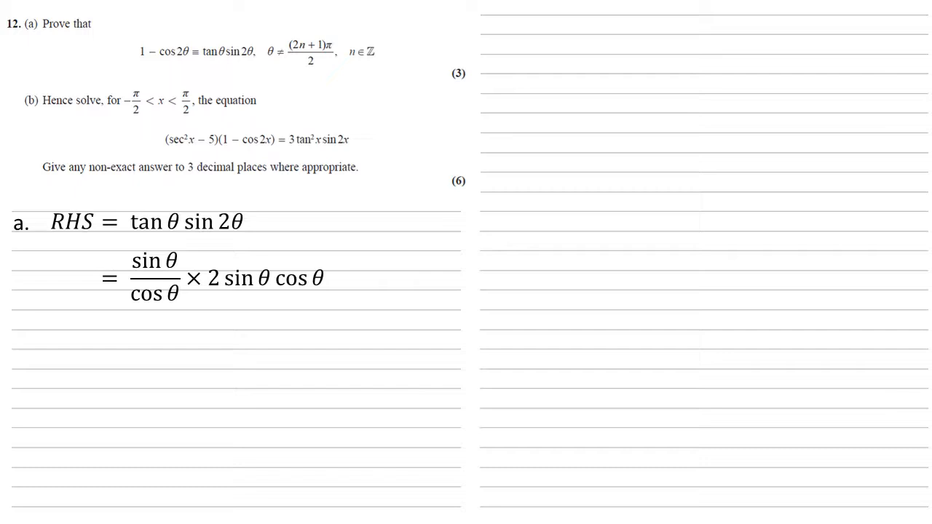
{"action": "type", "text": "= 2 sin^2 θ"}
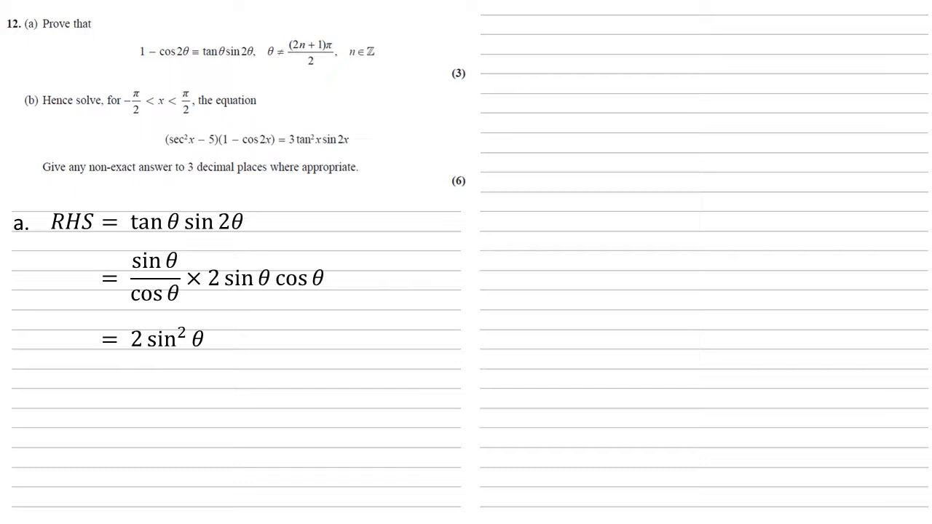
{"action": "type", "text": "(cos 2θ = 1 − 2 sin² θ)"}
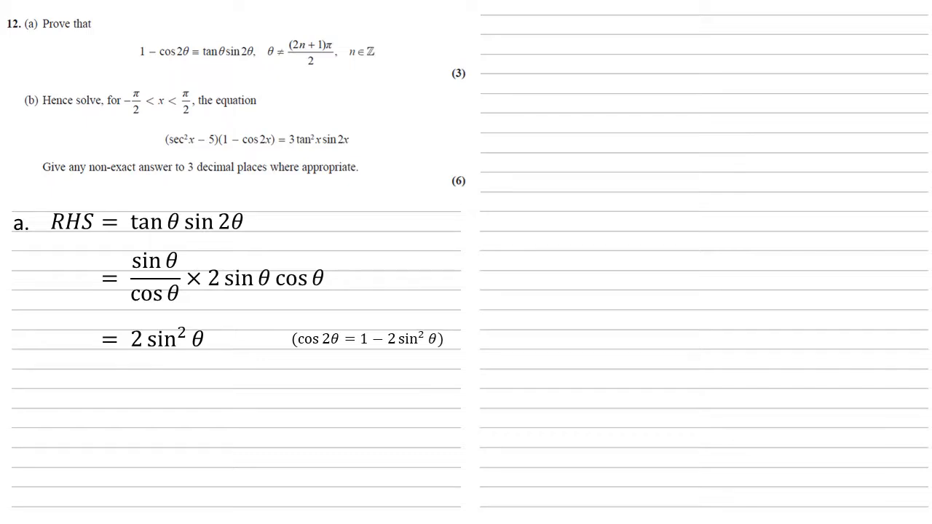
{"action": "type", "text": "= 1 - cos 2θ"}
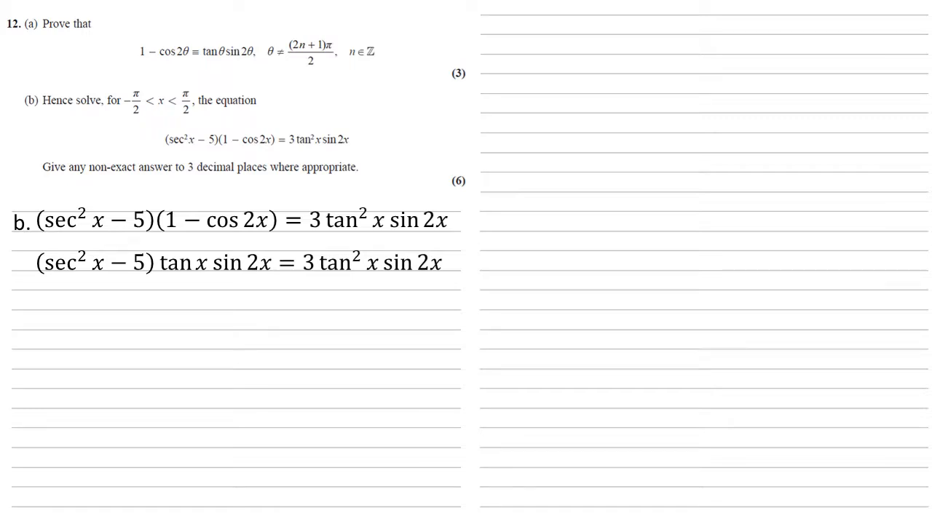
{"action": "type", "text": "tan x = 0, sin 2x = 0 ⇒ x = 0"}
{"action": "type", "text": "1 + tan² x − 5 = 3 tan x"}
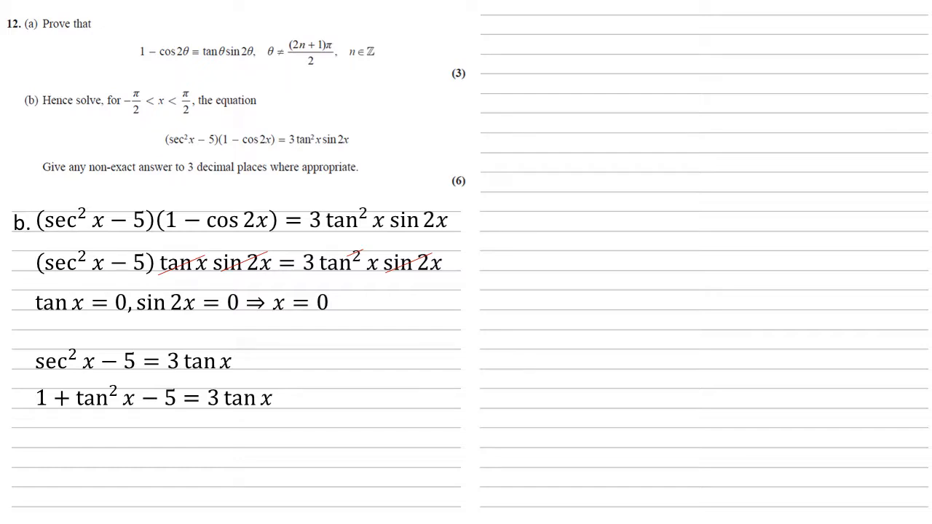
{"action": "type", "text": "tan^2 x - 3 tan x - 4 = 0"}
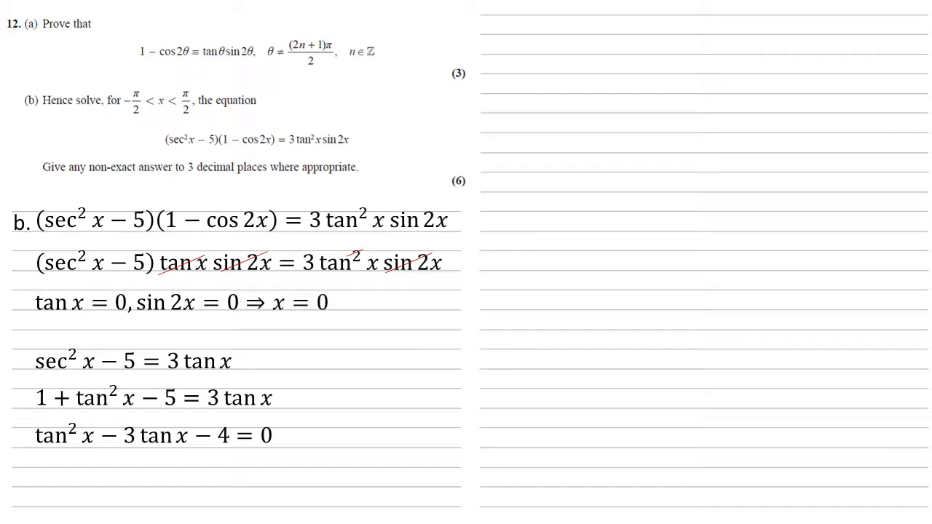
{"action": "type", "text": "(tan x - 4)(tan x + 1) = 0"}
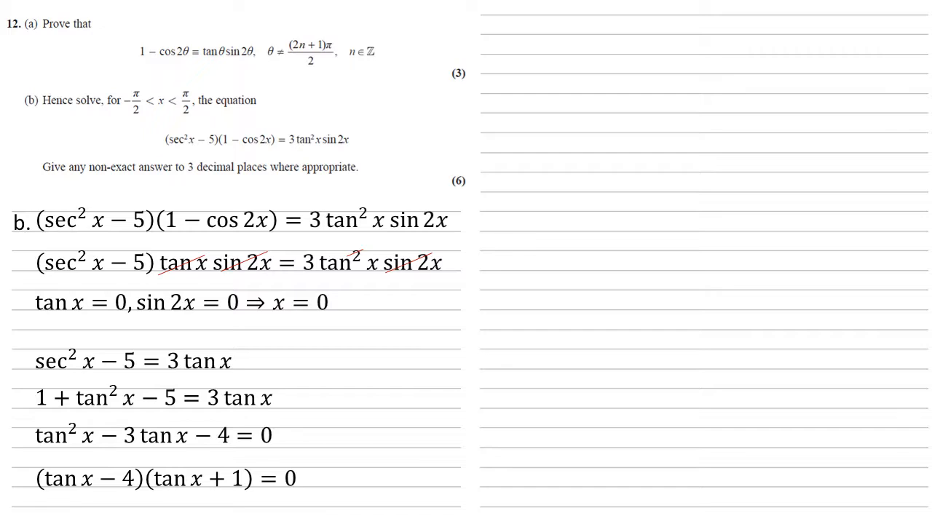
{"action": "type", "text": "tan x = -1 or tan x = 4"}
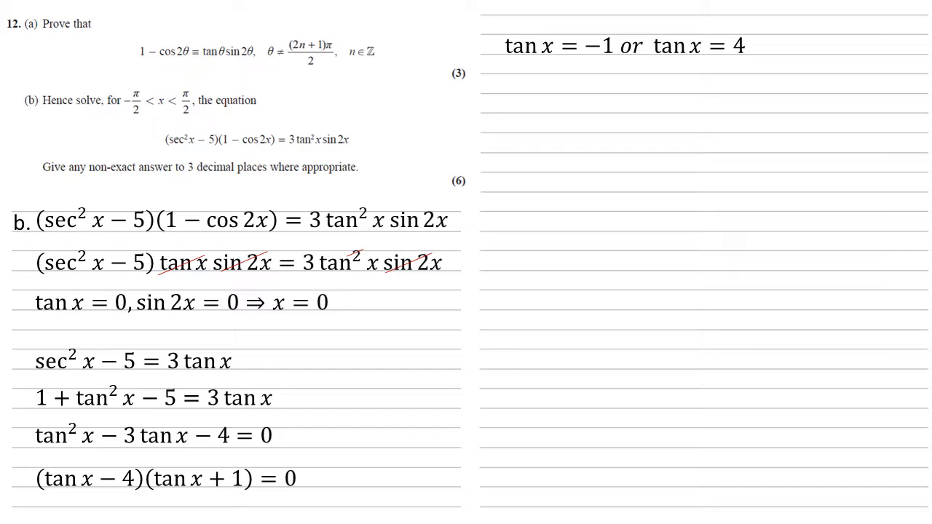
{"action": "type", "text": "x = -π/4 or x = 1.326"}
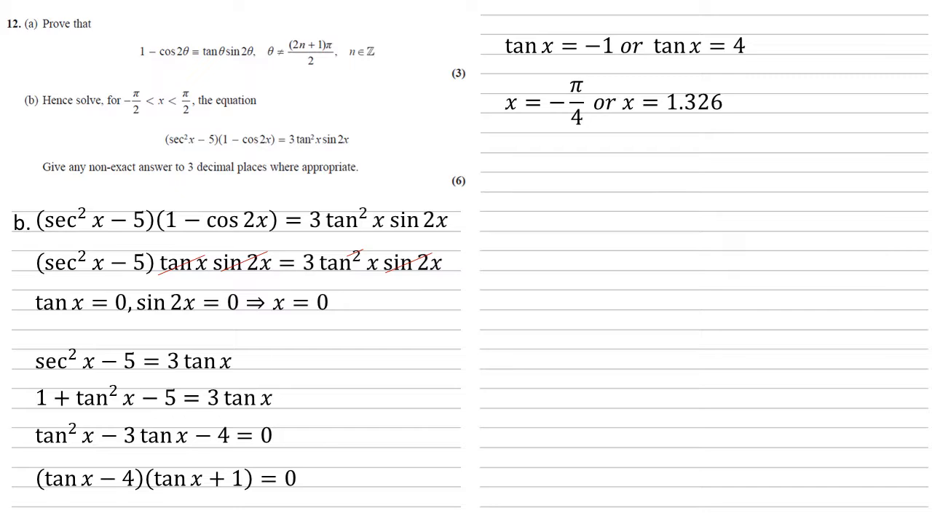